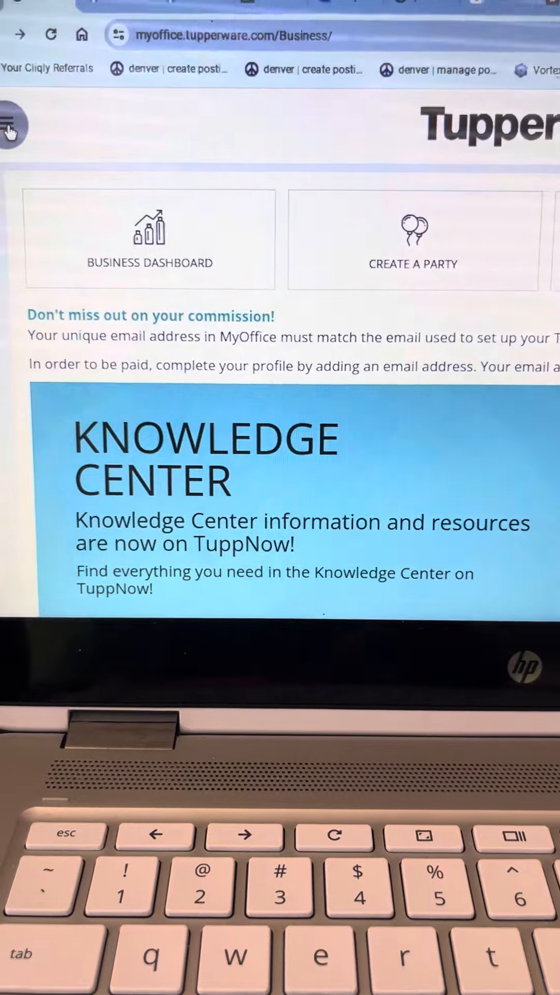
# Step: Expand My Business and Custom Reports to list Contact Listing, Custom Report and Title Step Up
pyautogui.click(9, 123)
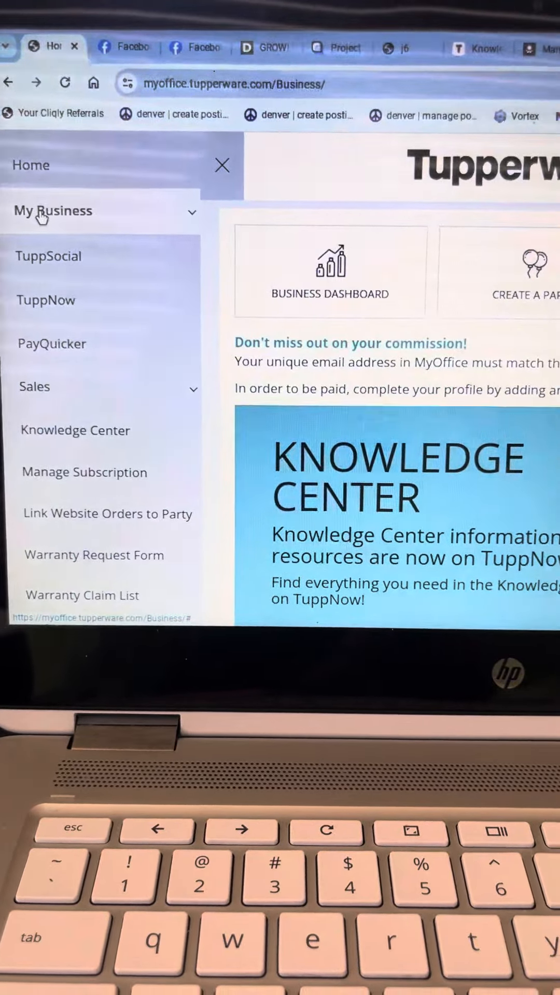
pyautogui.click(51, 210)
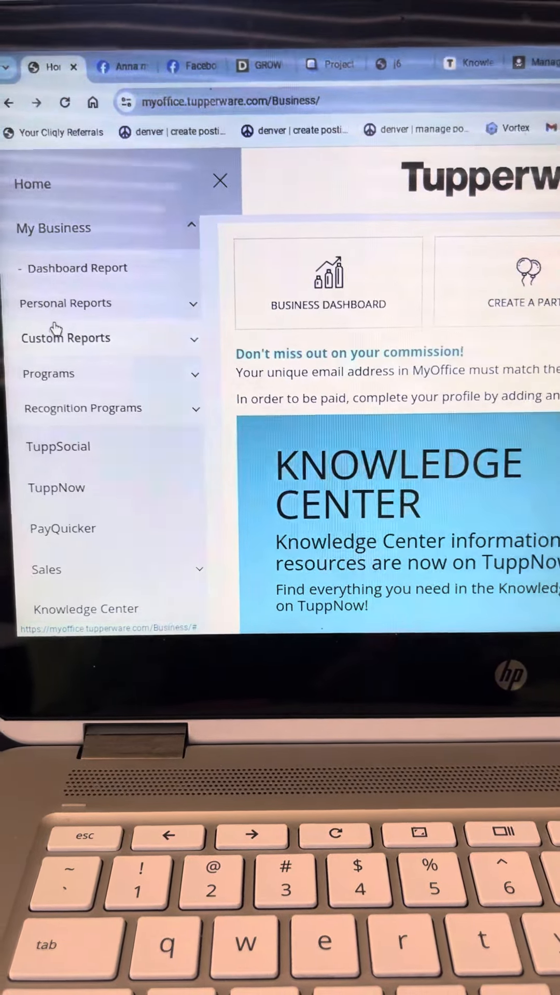
pyautogui.click(65, 337)
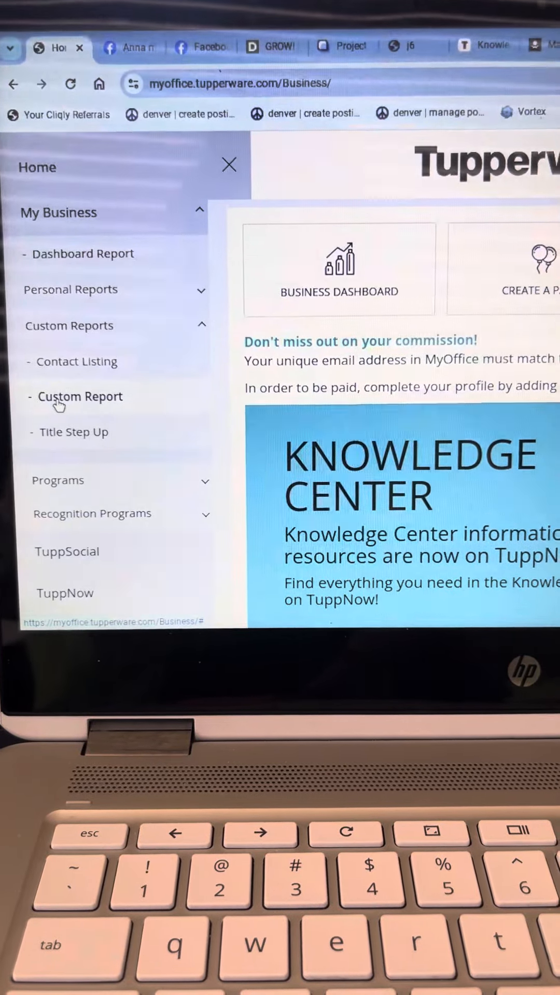
# Step: Open the Custom Report page and switch its Filter Type from Month to Week
pyautogui.click(81, 396)
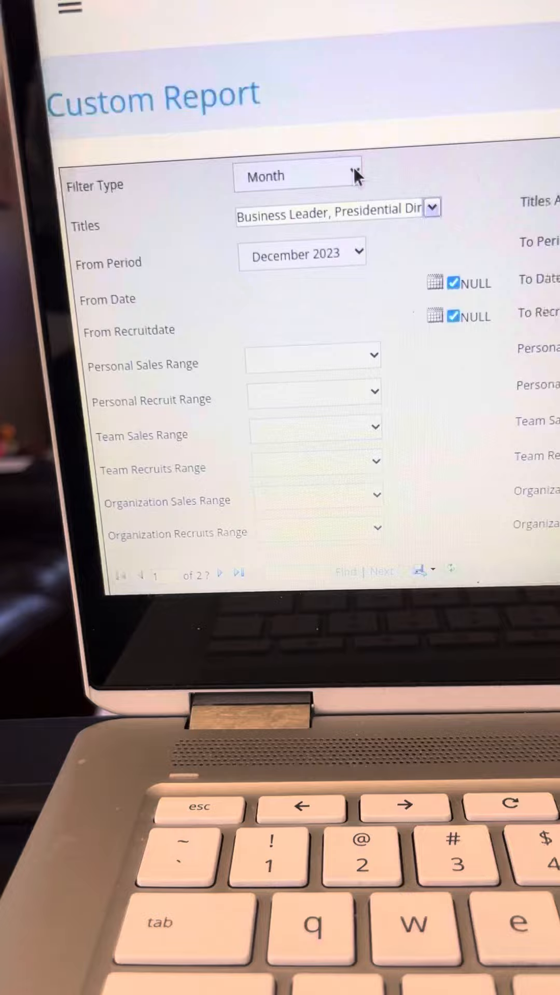
pyautogui.click(356, 176)
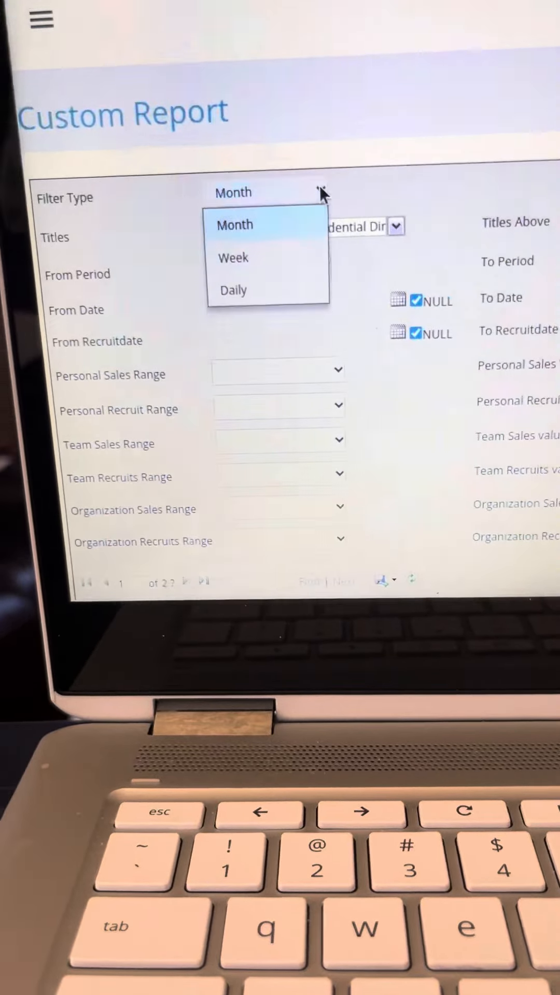
pyautogui.click(232, 257)
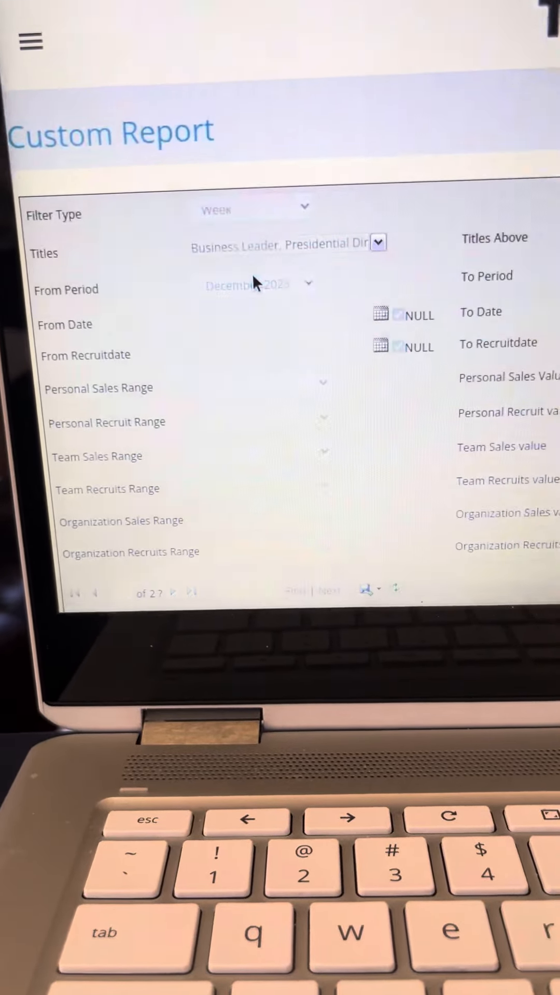